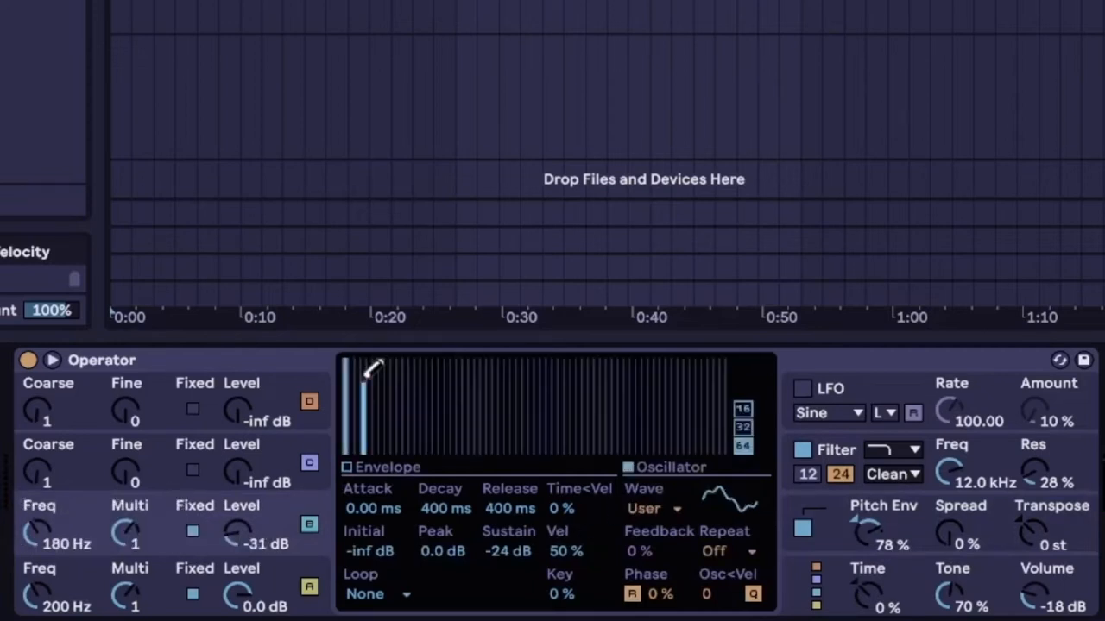
Set the Operator waveform Repeat to 1 and switch another oscillator to Noise Looped
{"action": "left_click", "coordinate": [725, 551]}
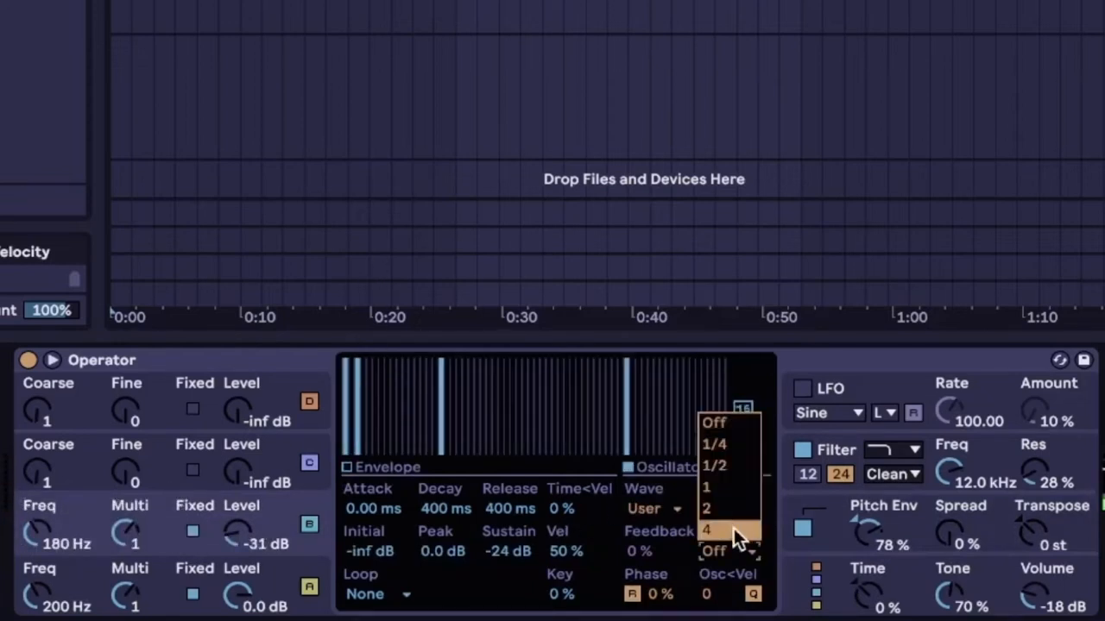
{"action": "left_click", "coordinate": [713, 530]}
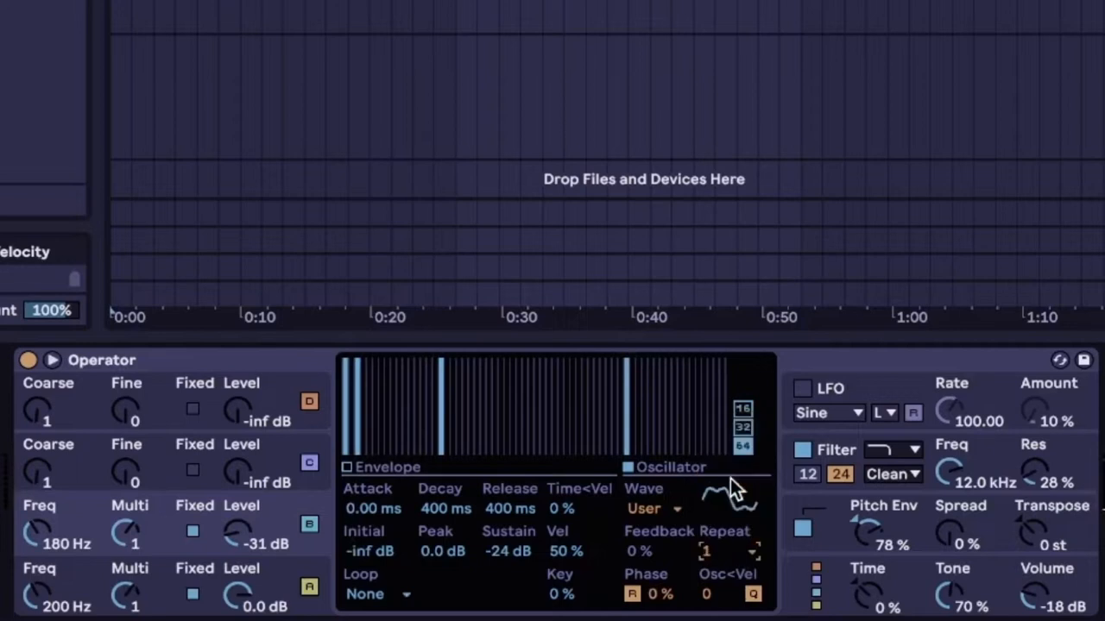
{"action": "left_click", "coordinate": [802, 451]}
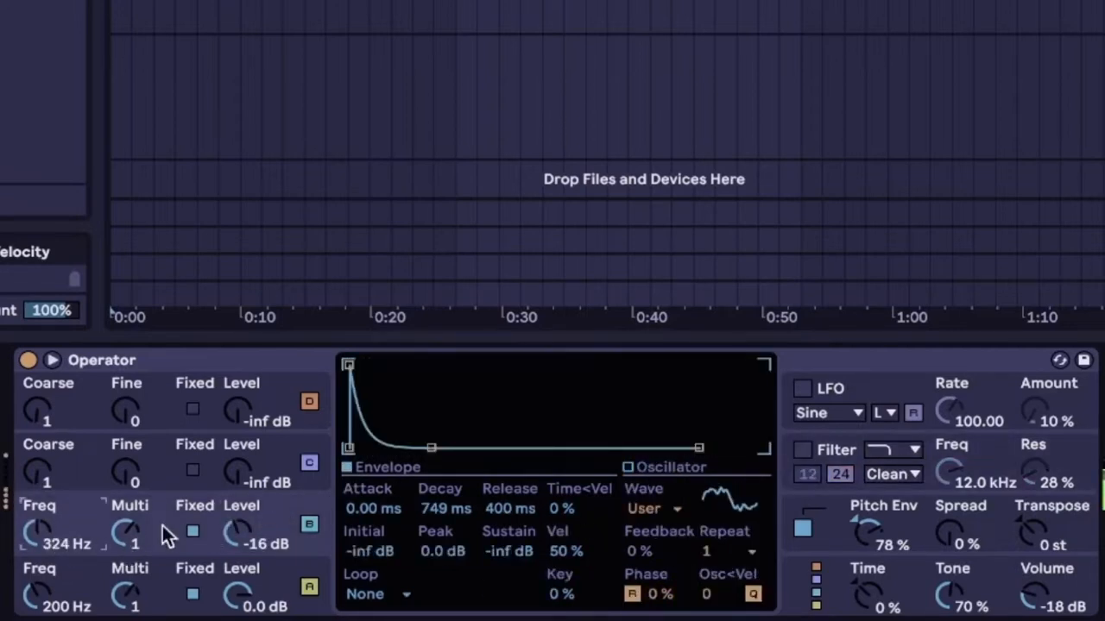
{"action": "left_click", "coordinate": [655, 509]}
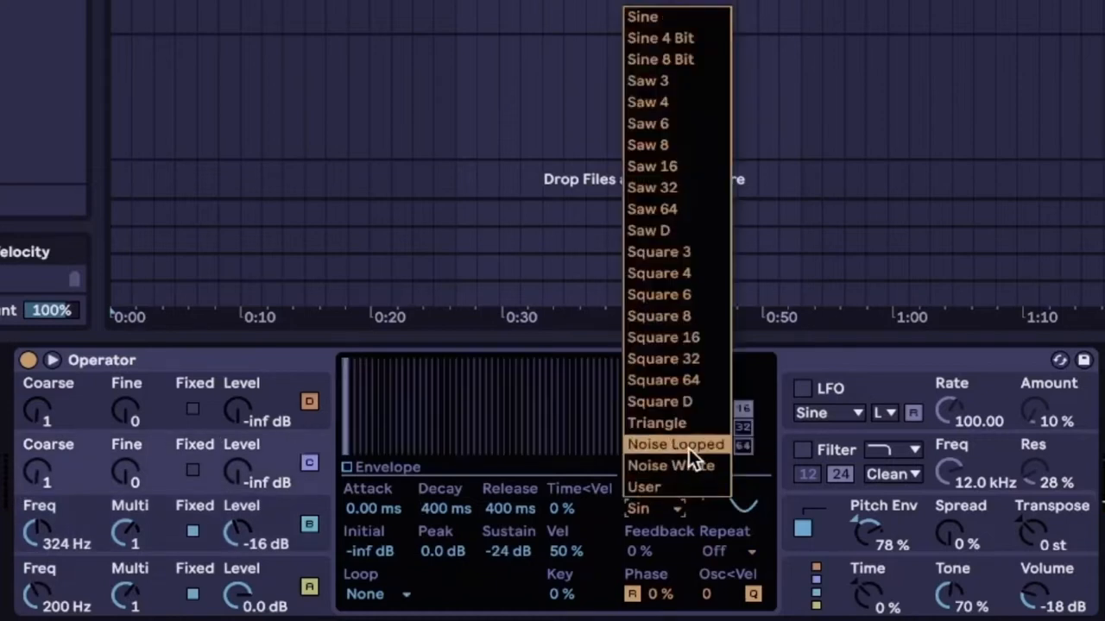
{"action": "left_click", "coordinate": [675, 445]}
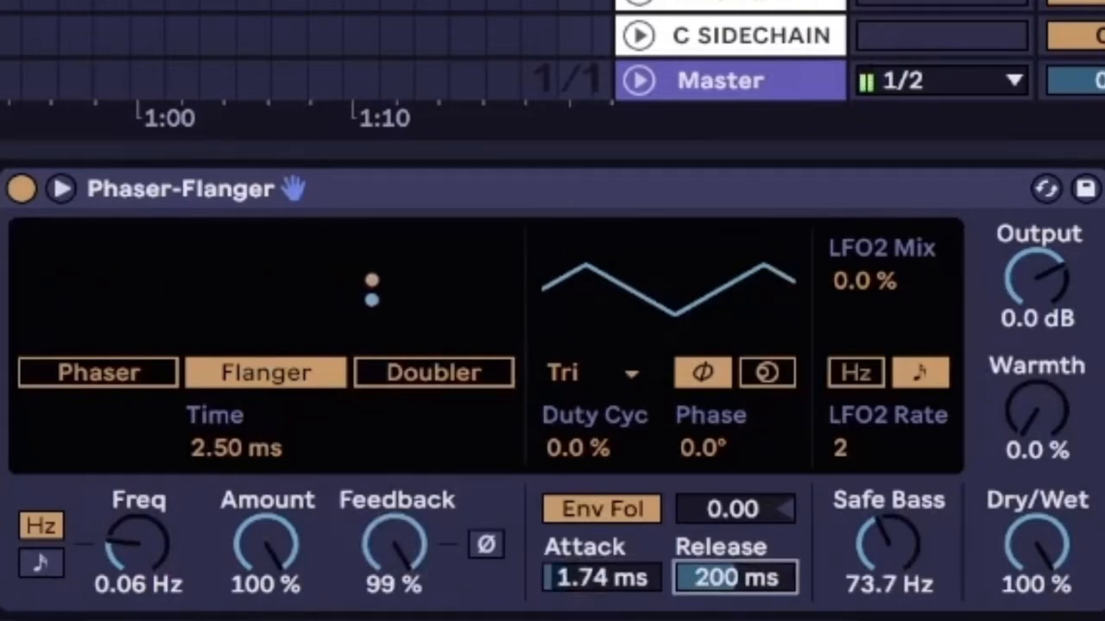
Shorten the Env Fol Release, pick Random S&H LFO shape, and run LFO2 in Hz
{"action": "left_click_drag", "start_coordinate": [735, 576], "coordinate": [734, 595]}
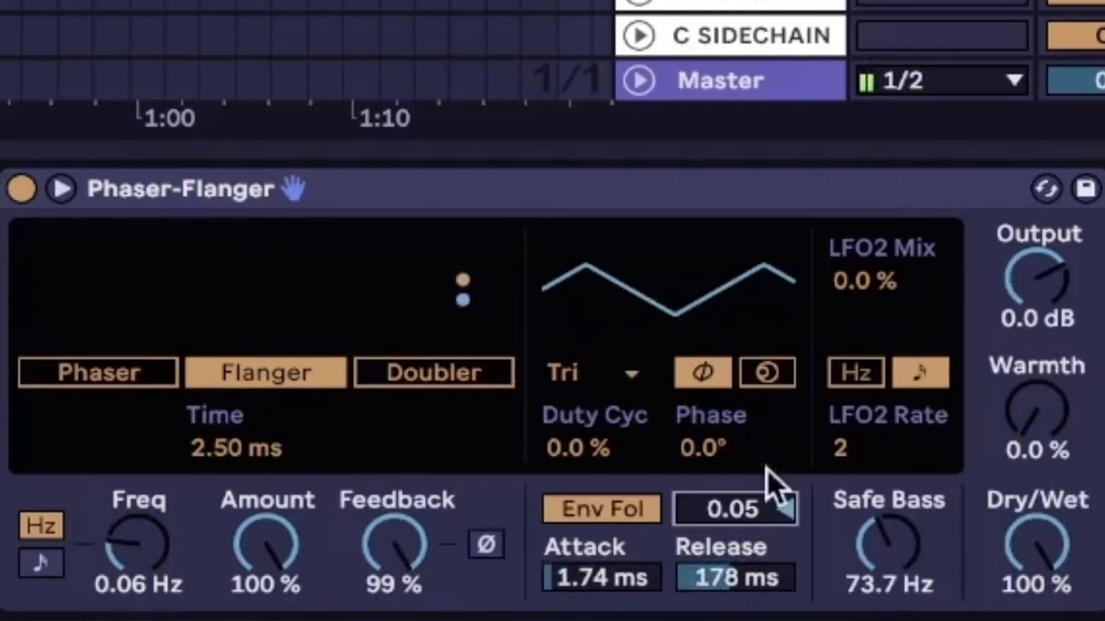
{"action": "left_click", "coordinate": [587, 373]}
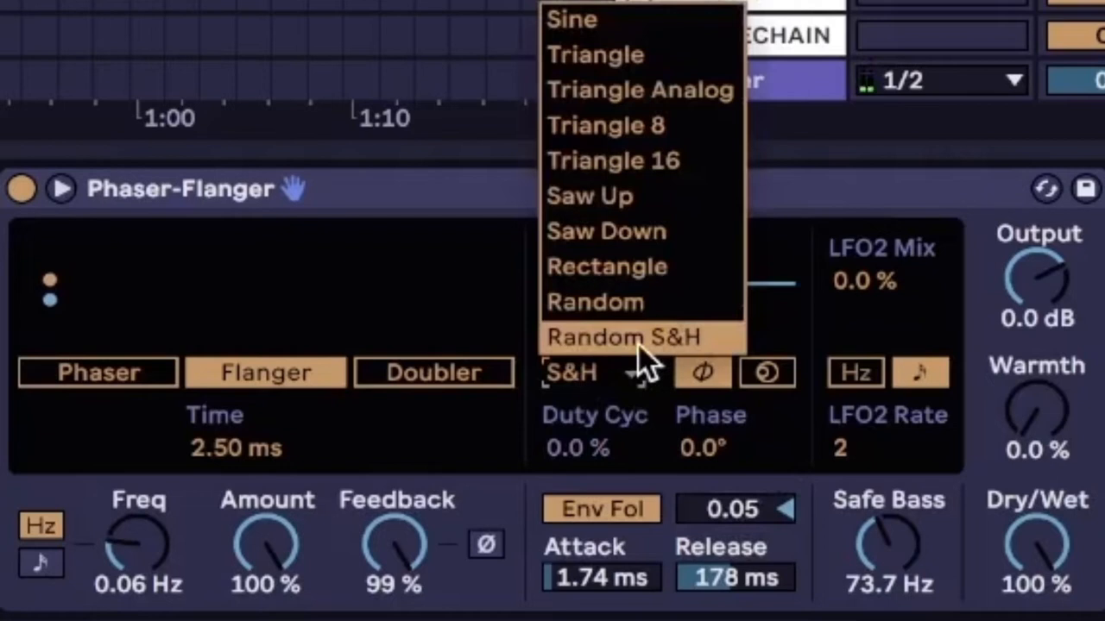
{"action": "left_click", "coordinate": [642, 338]}
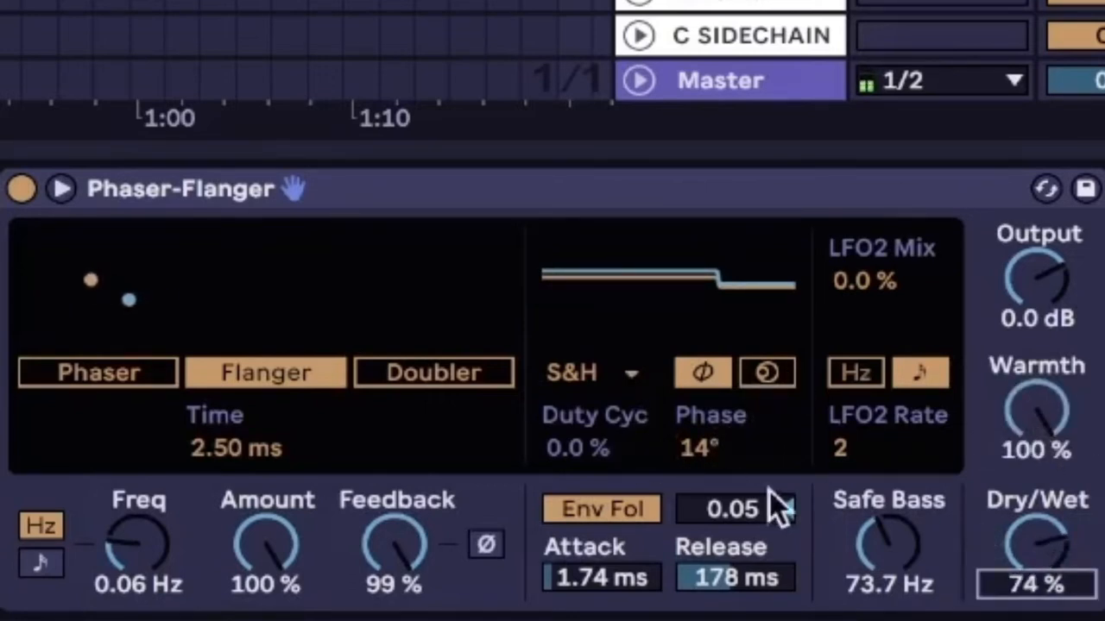
{"action": "left_click", "coordinate": [853, 371]}
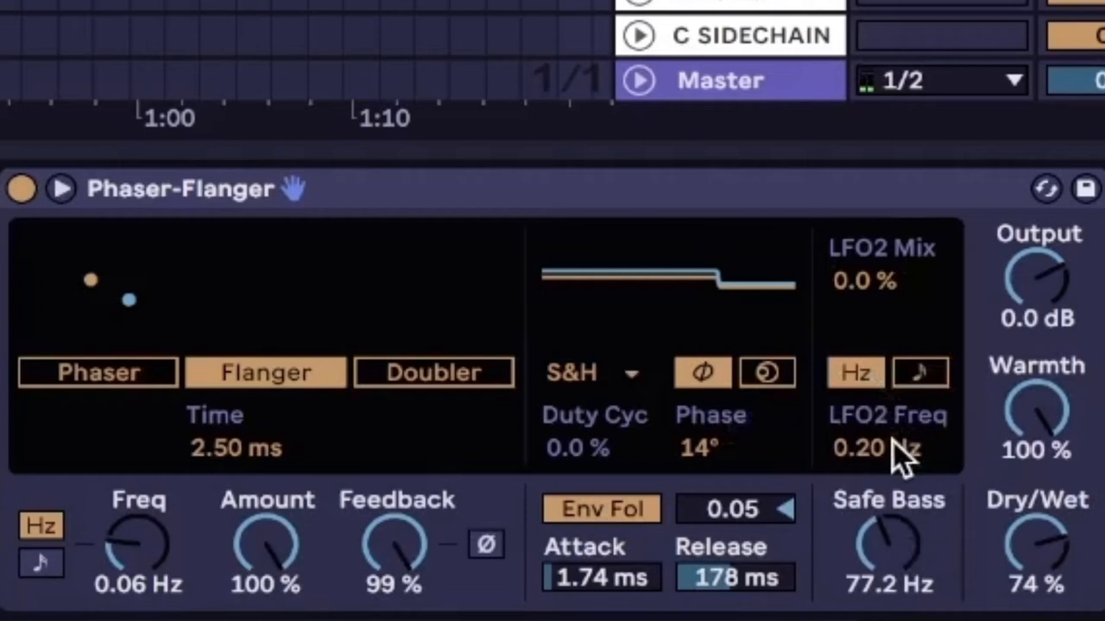
{"action": "left_click_drag", "start_coordinate": [881, 448], "coordinate": [880, 415]}
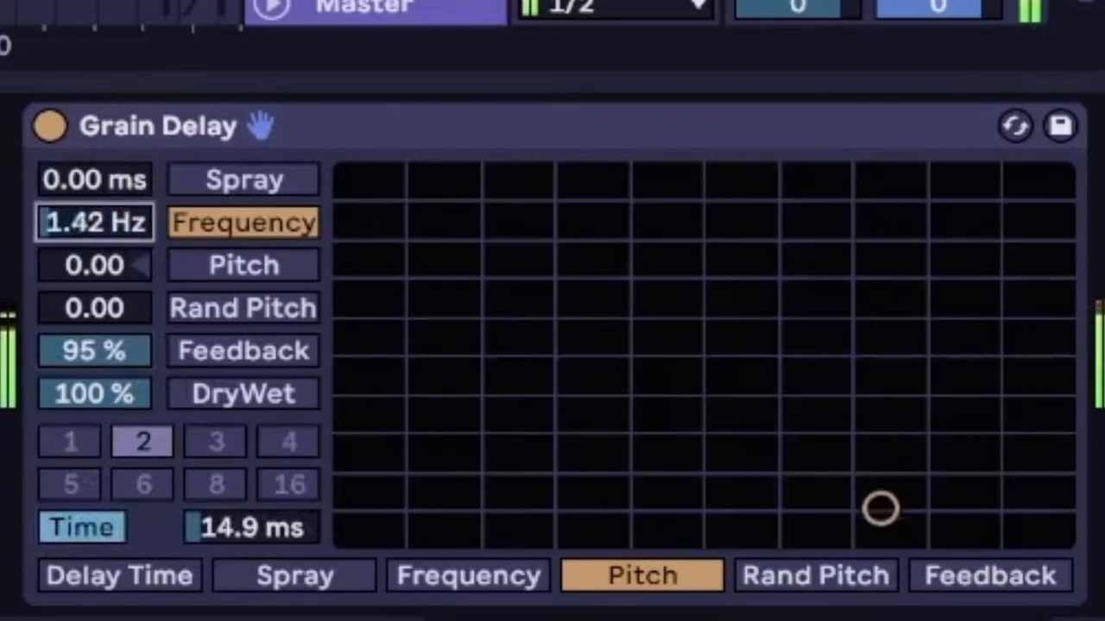
Raise the Grain Delay frequency to 1.87 Hz and increase its Spray in two stages
{"action": "left_click_drag", "start_coordinate": [95, 222], "coordinate": [95, 199]}
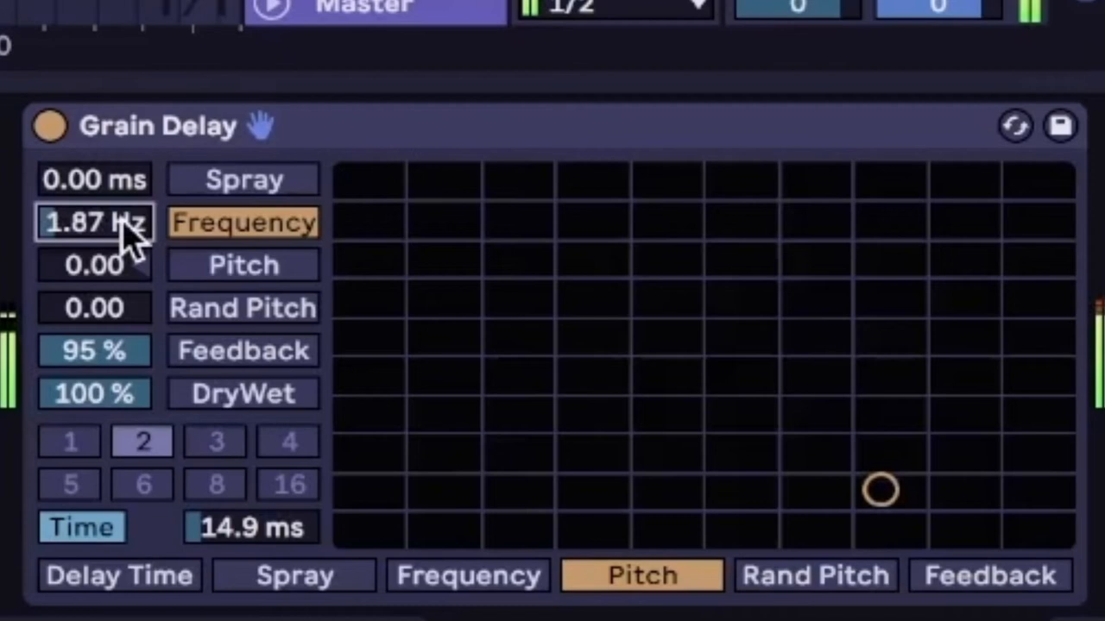
{"action": "mouse_move", "coordinate": [110, 147]}
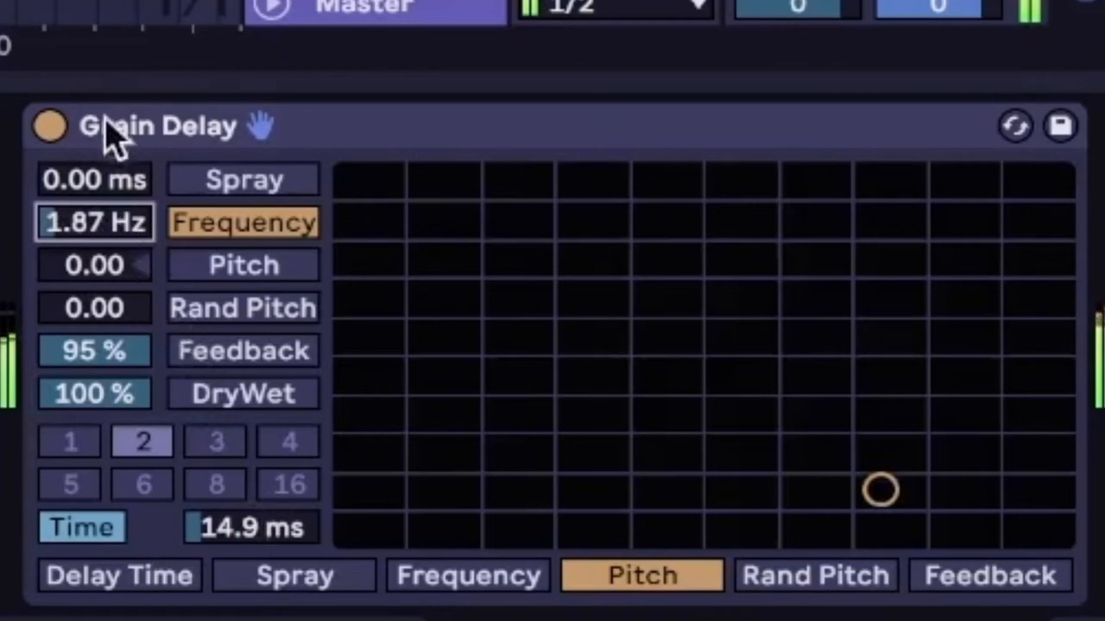
{"action": "left_click_drag", "start_coordinate": [94, 179], "coordinate": [95, 168]}
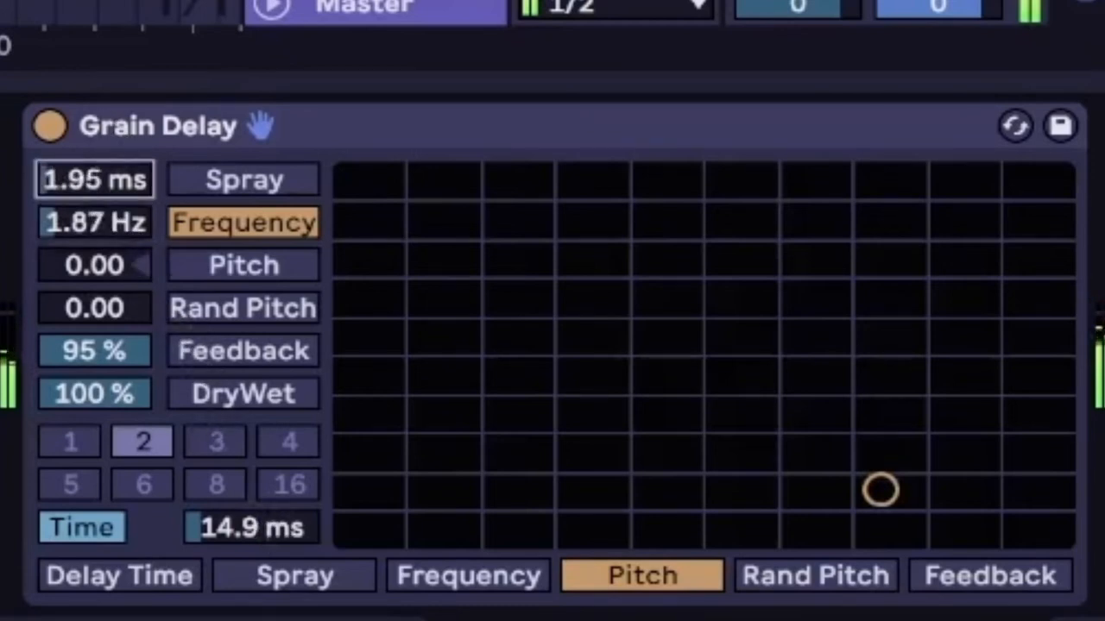
{"action": "left_click_drag", "start_coordinate": [95, 179], "coordinate": [95, 130]}
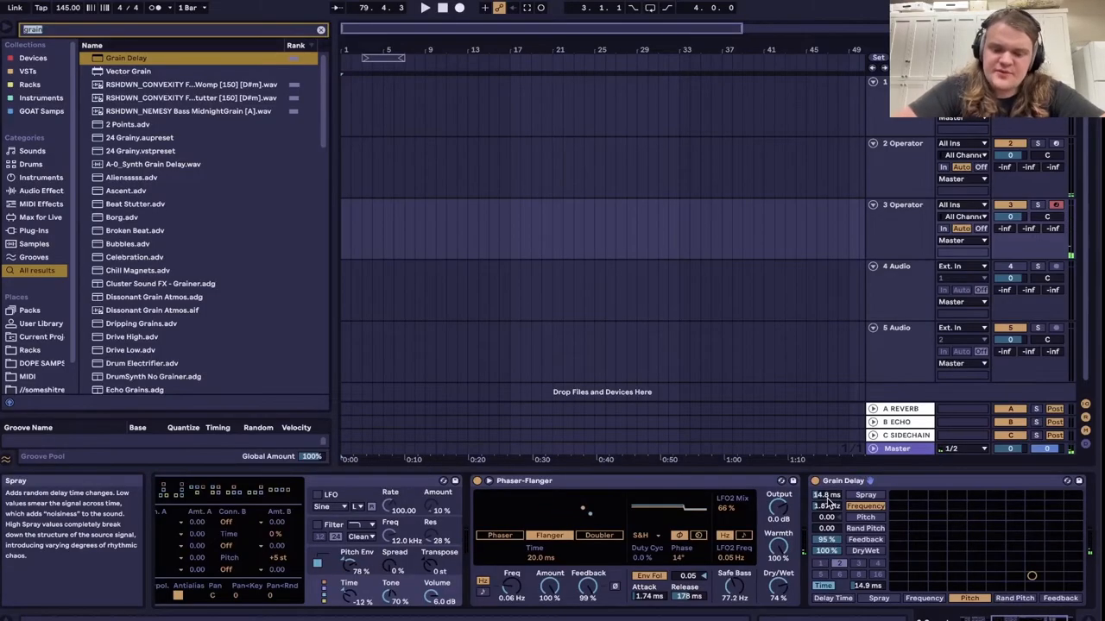
Search the browser for 'drum'
{"action": "type", "text": "drum"}
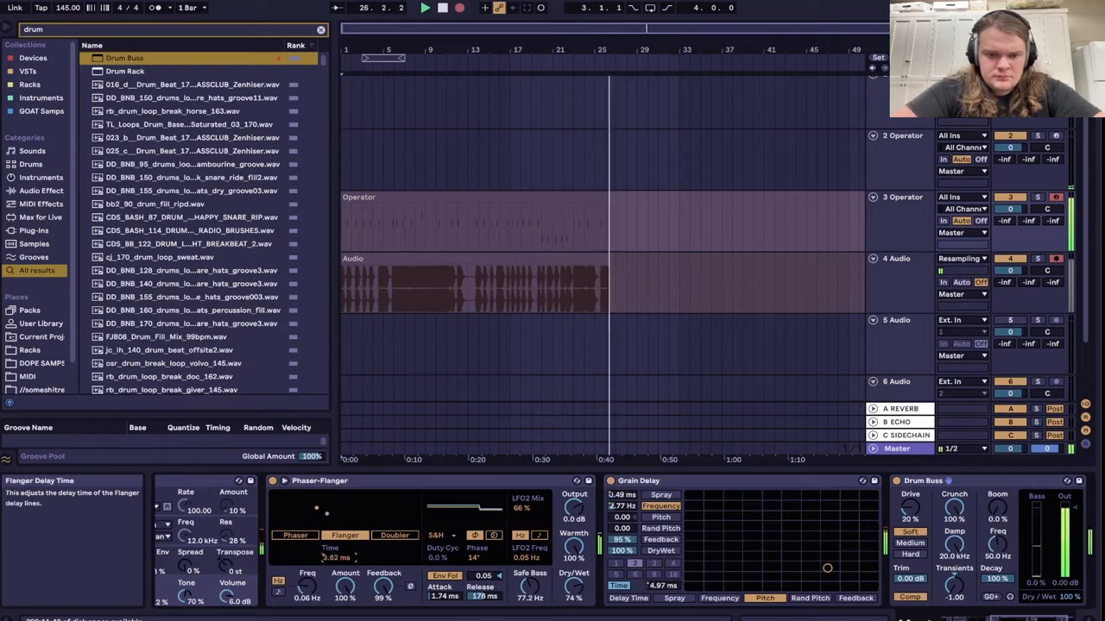
Lengthen the Grain Delay time to 1 ms and load Compressed Room Reverb via 'compr'
{"action": "left_click_drag", "start_coordinate": [332, 557], "coordinate": [346, 570]}
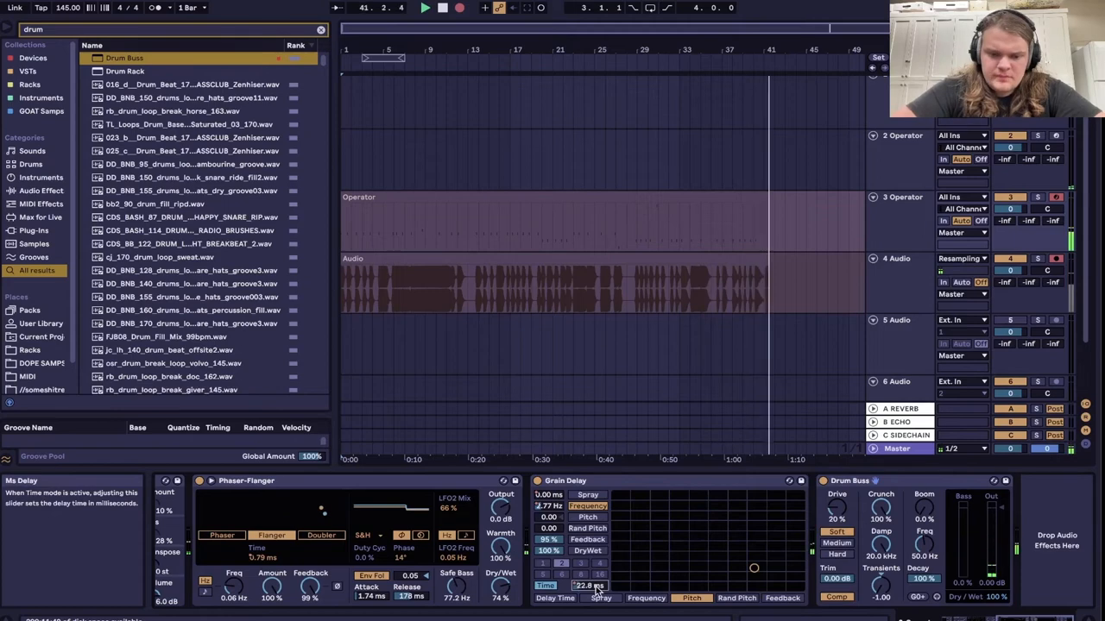
{"action": "type", "text": "compr"}
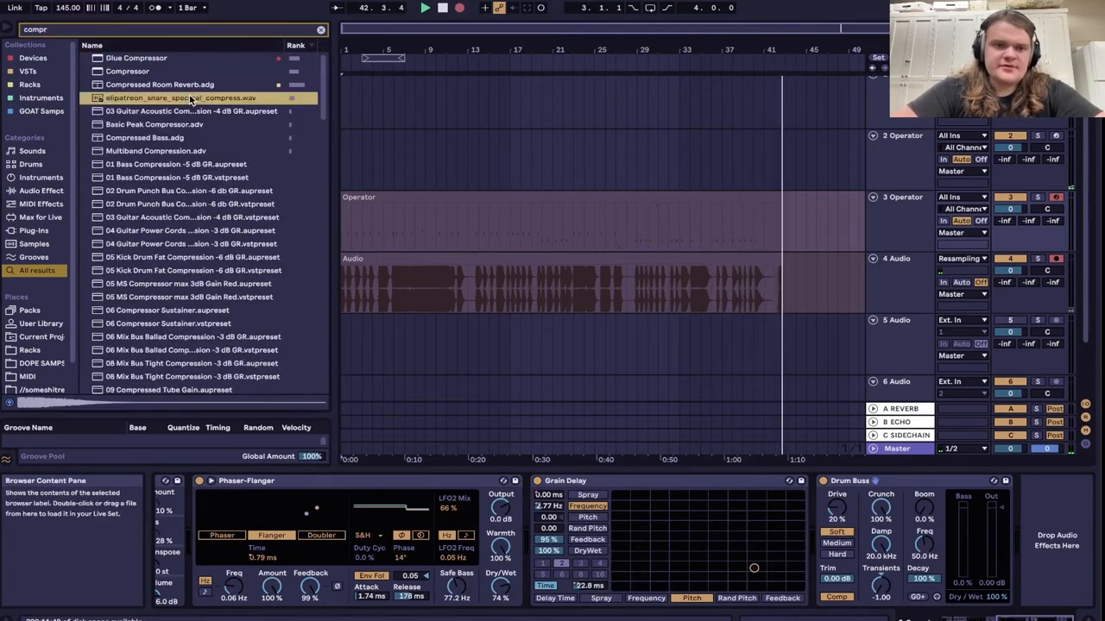
{"action": "double_click", "coordinate": [159, 84]}
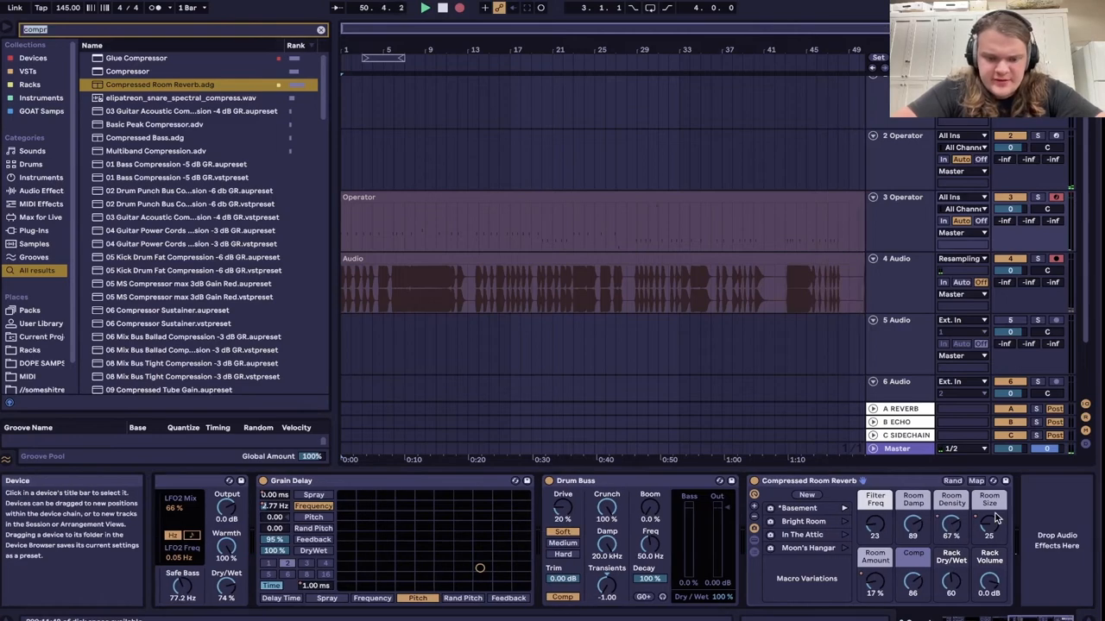
Search 'res' for Resonators and raise its Decay to 100
{"action": "type", "text": "res"}
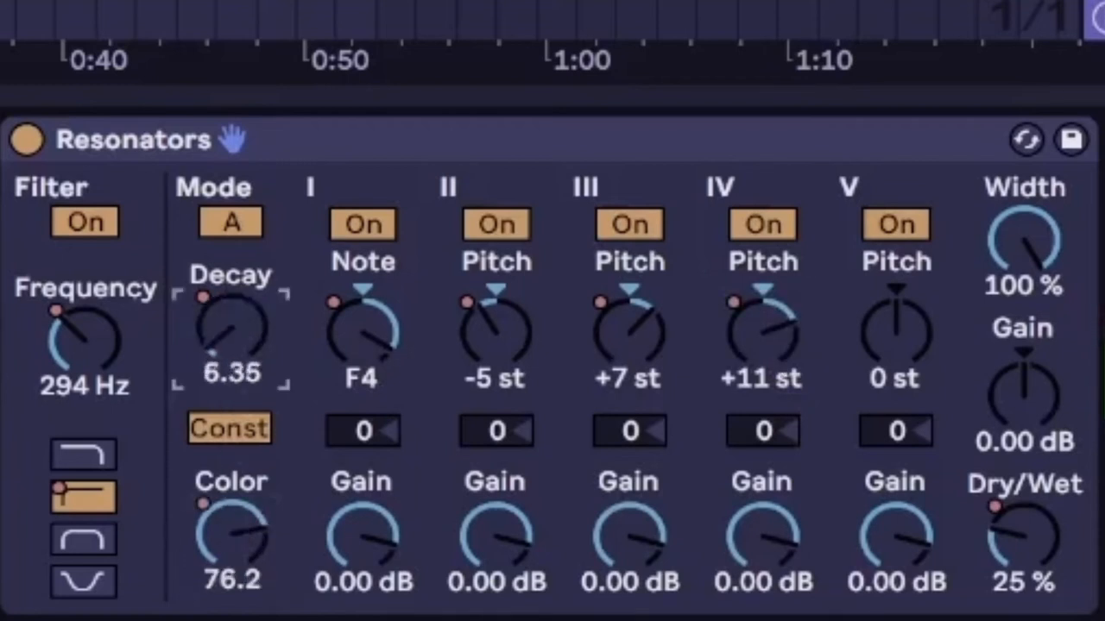
{"action": "left_click_drag", "start_coordinate": [230, 336], "coordinate": [230, 294]}
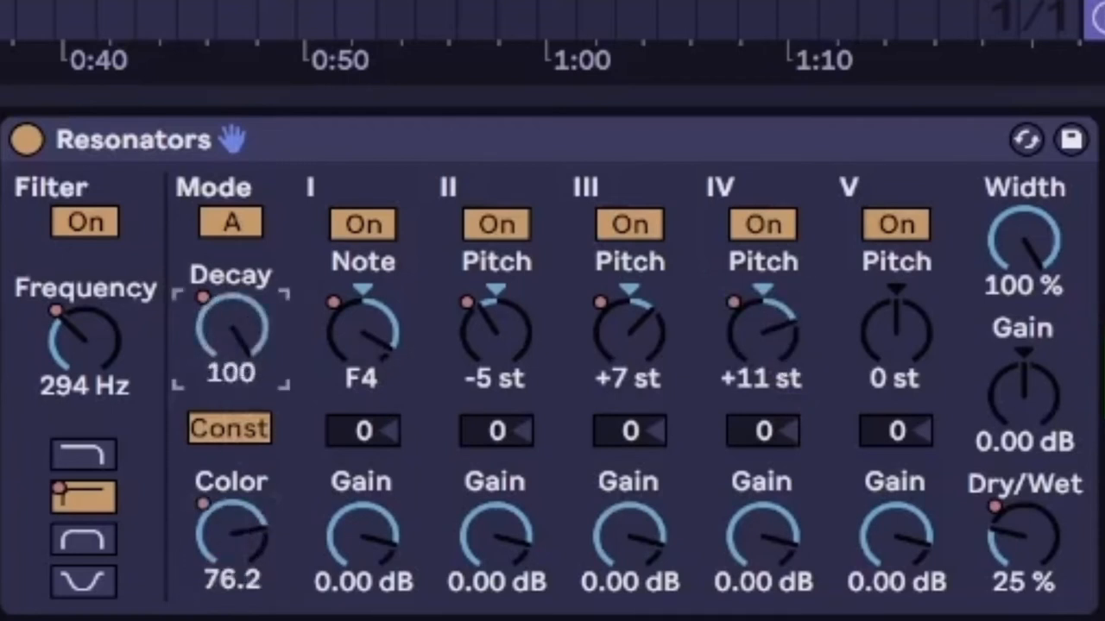